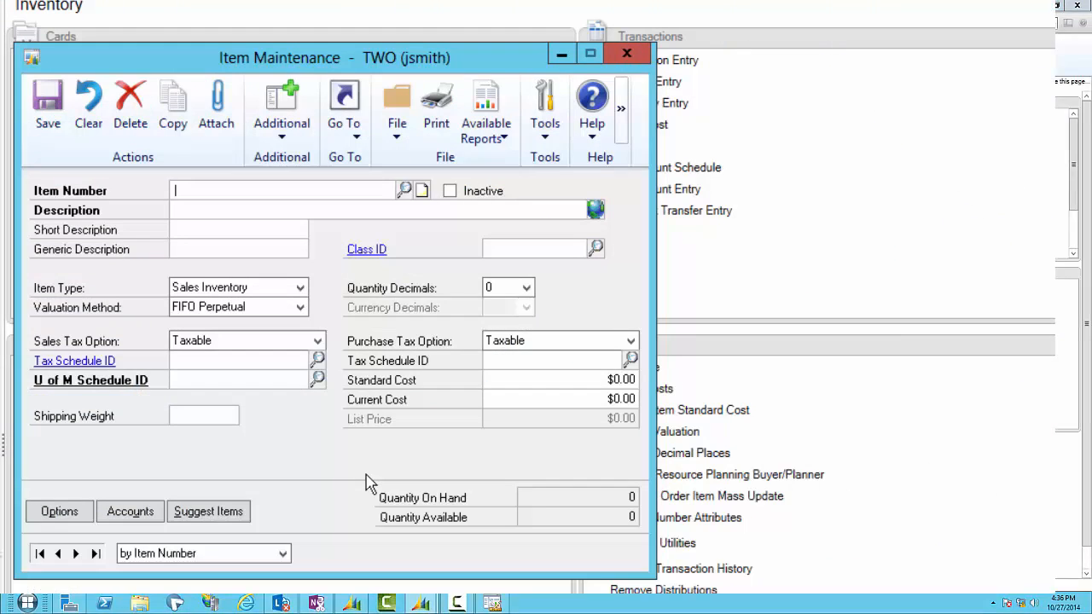
Load item ACCS-CRD-12WH and view its quantities and sites record
{"action": "type", "text": "ACCS"}
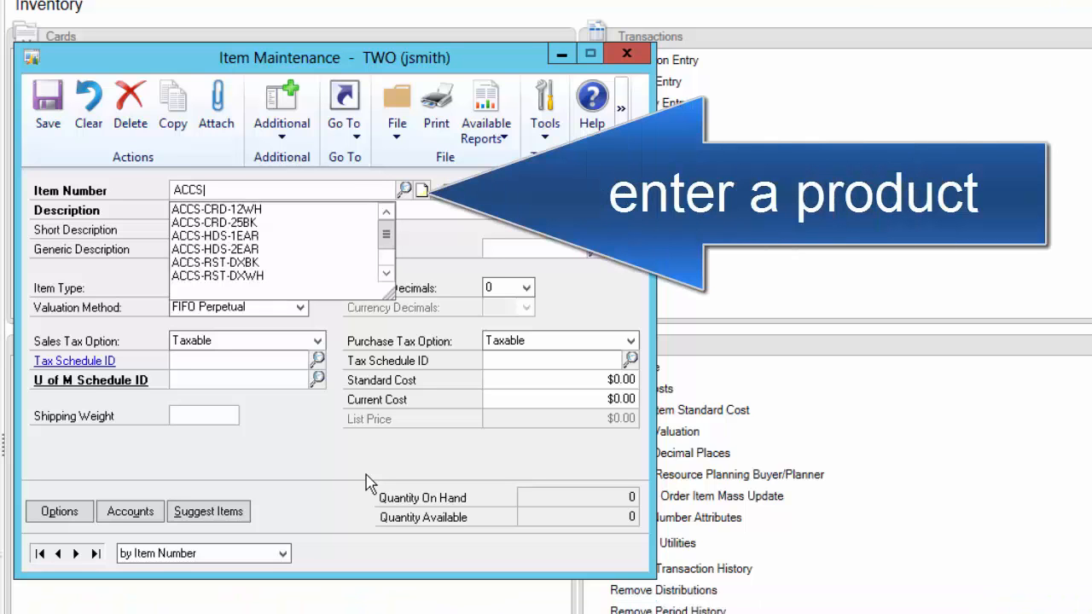
{"action": "left_click", "coordinate": [215, 209]}
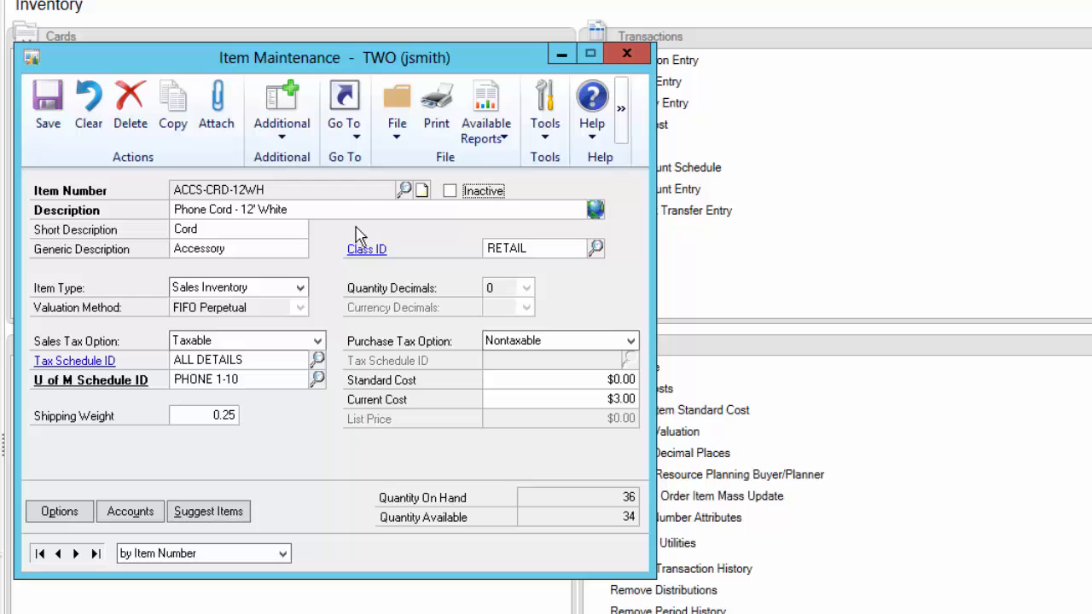
{"action": "left_click", "coordinate": [344, 107]}
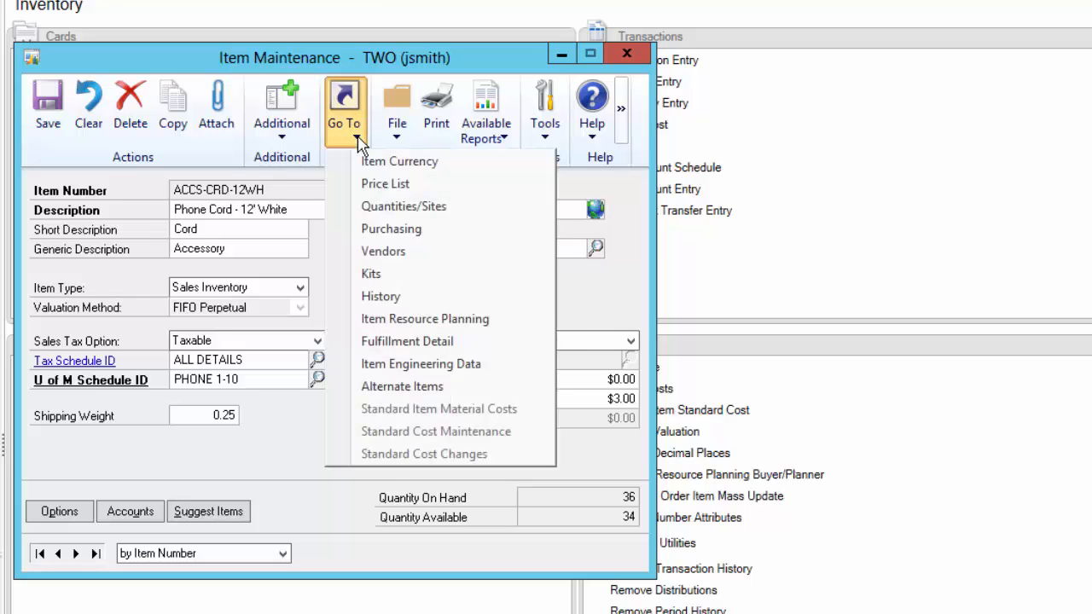
{"action": "left_click", "coordinate": [403, 205]}
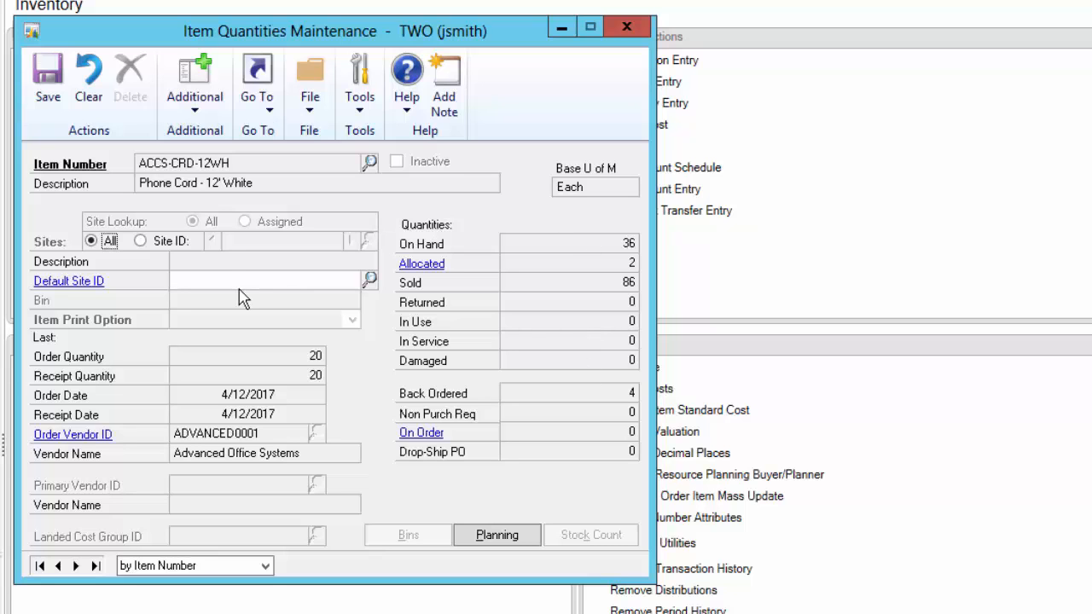
Show the item's WAREHOUSE site quantities and review its purchase planning
{"action": "left_click", "coordinate": [140, 241]}
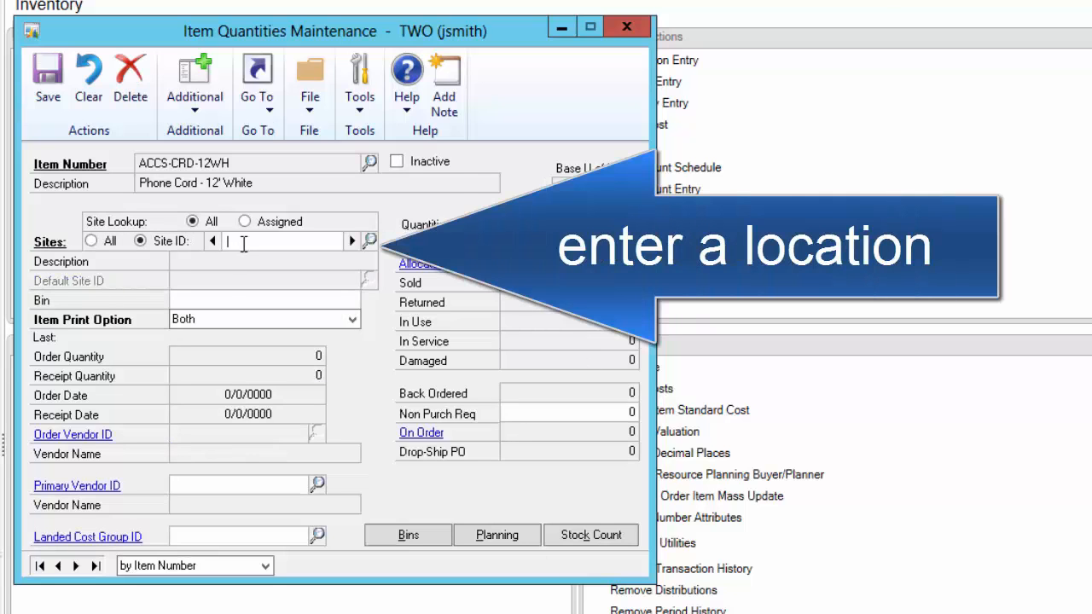
{"action": "type", "text": "WAREHOUS"}
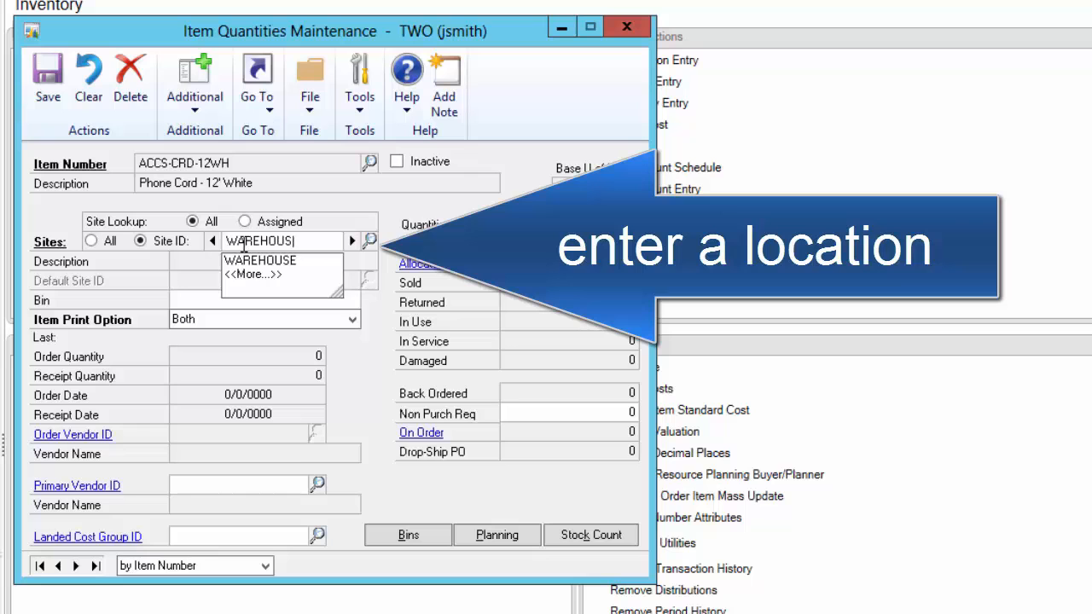
{"action": "left_click", "coordinate": [260, 260]}
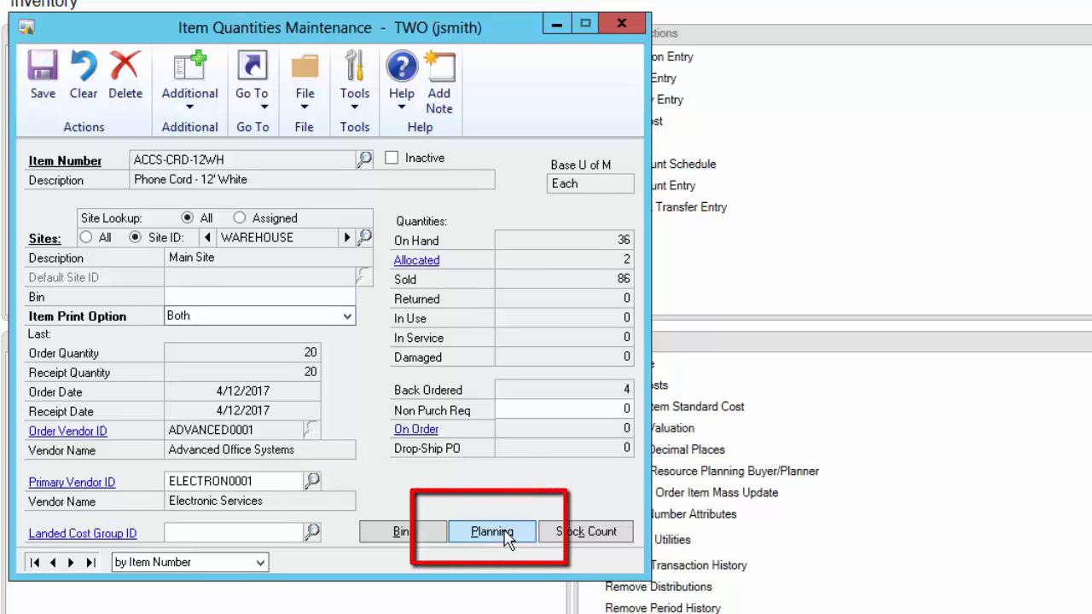
{"action": "left_click", "coordinate": [491, 531]}
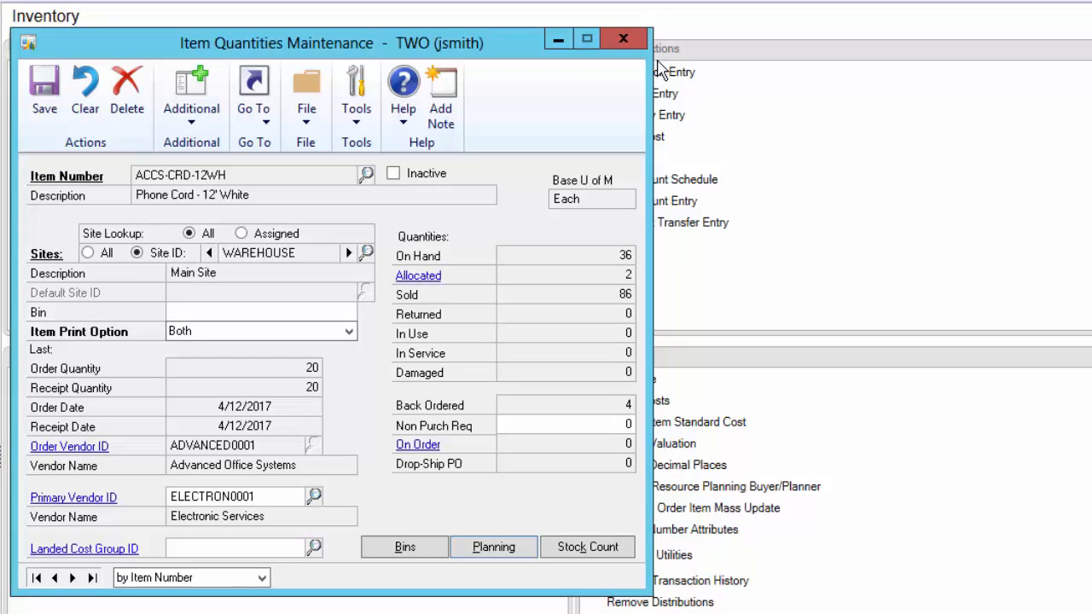
{"action": "mouse_move", "coordinate": [271, 388]}
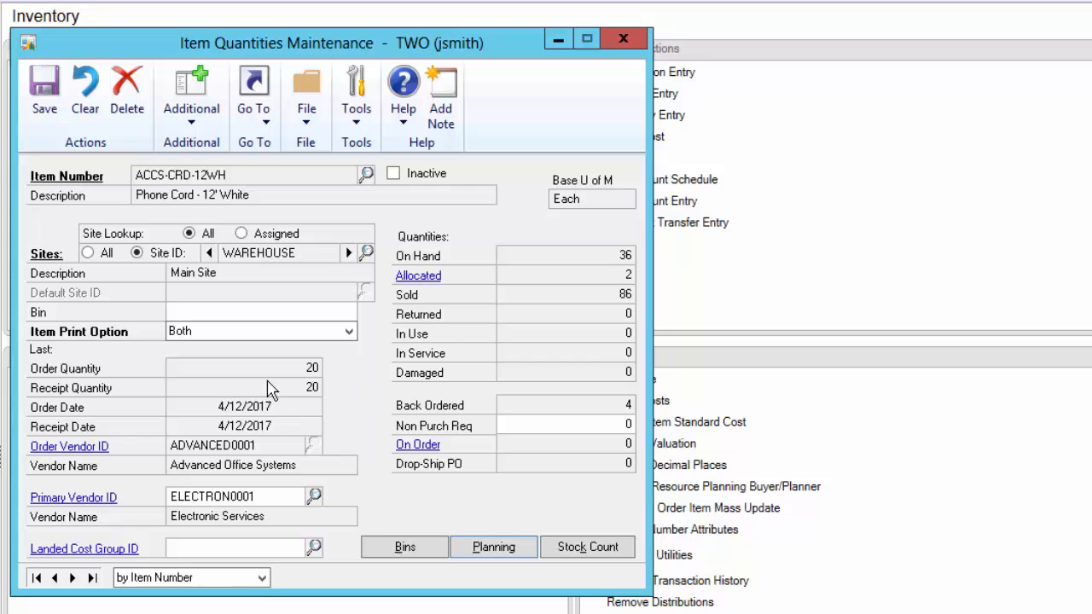
{"action": "mouse_move", "coordinate": [622, 40]}
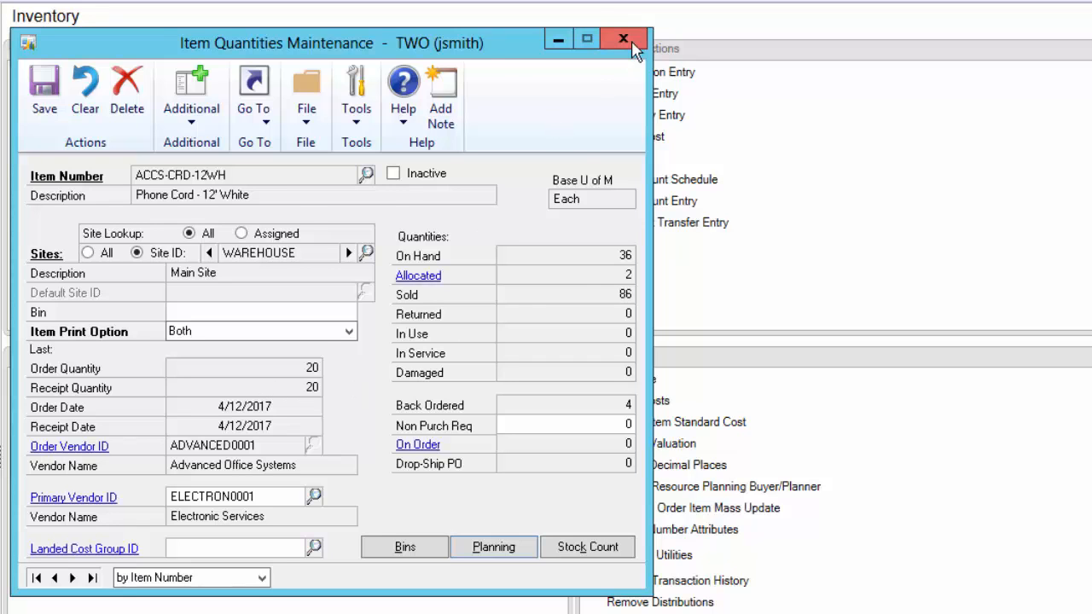
Close the quantities window and suggest purchase orders with every restriction left at All
{"action": "left_click", "coordinate": [622, 39]}
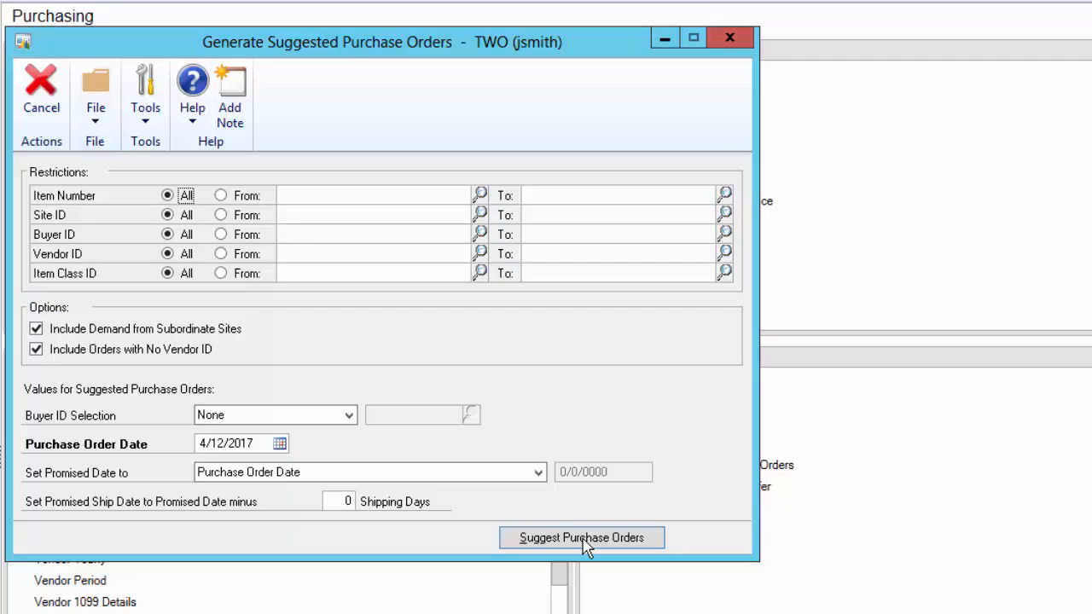
{"action": "left_click", "coordinate": [580, 538]}
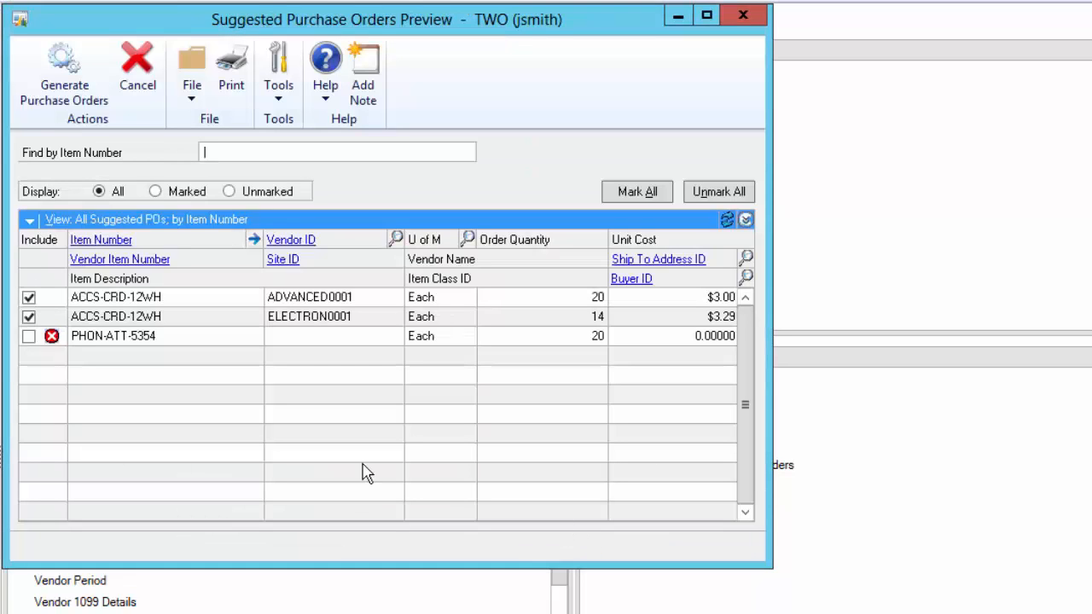
{"action": "mouse_move", "coordinate": [537, 387]}
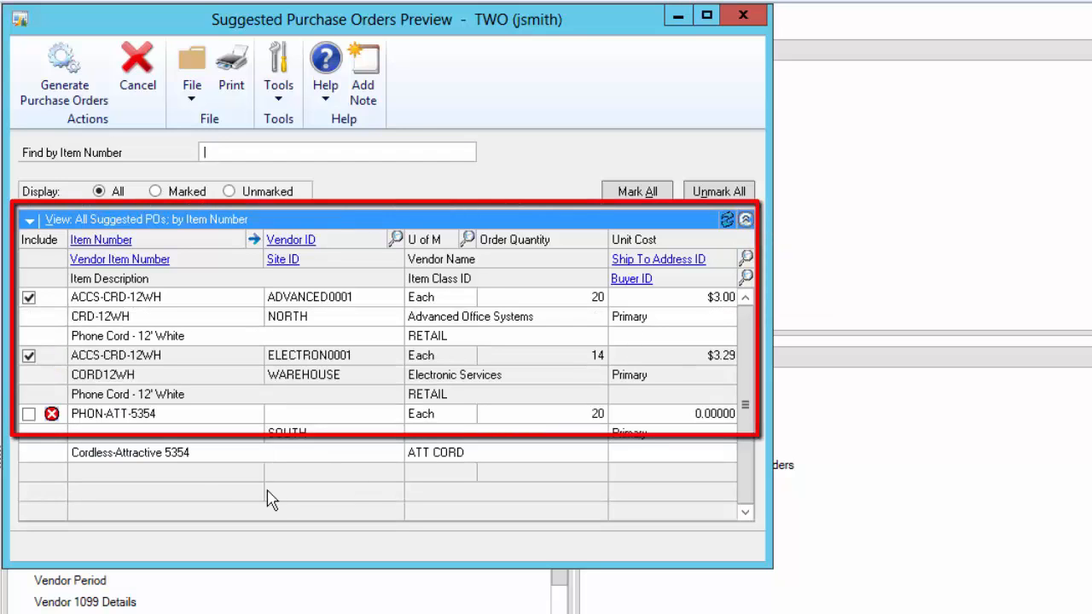
{"action": "mouse_move", "coordinate": [237, 499]}
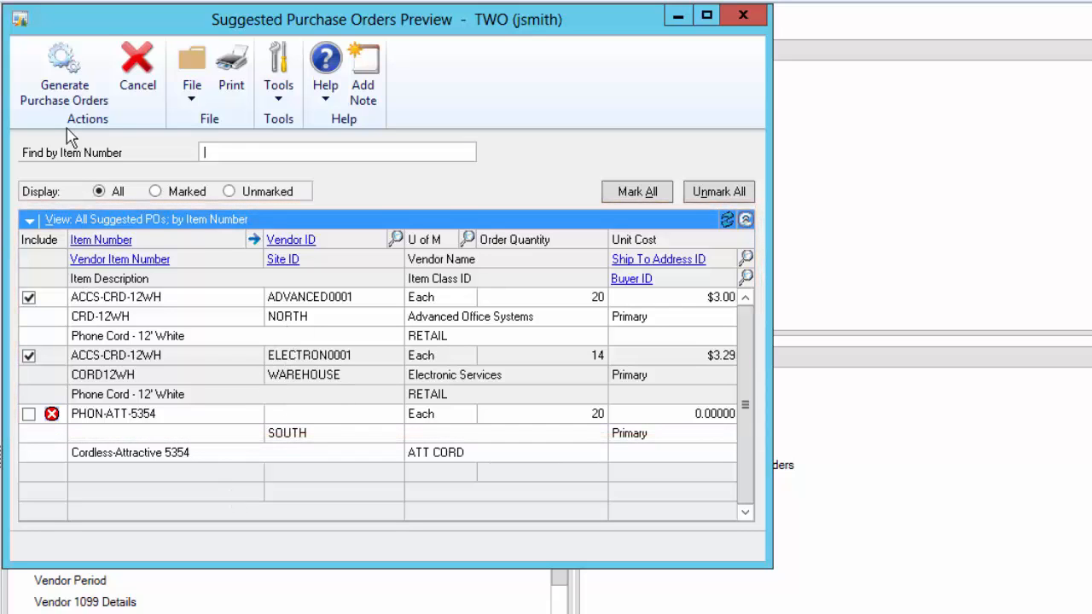
Generate purchase orders PO2209 and PO2210 and send their report to the screen
{"action": "left_click", "coordinate": [63, 77]}
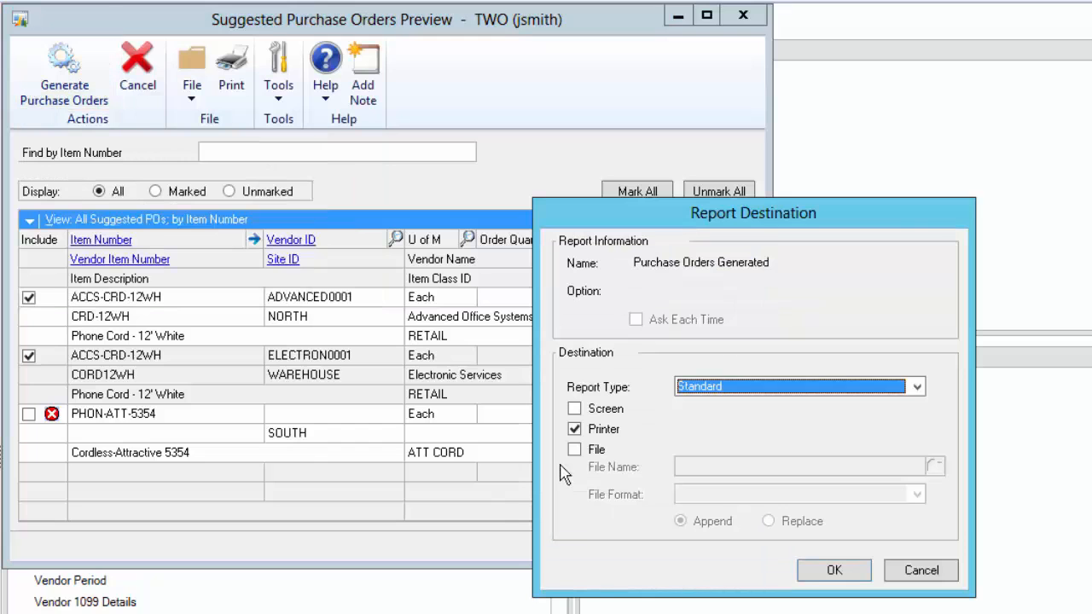
{"action": "left_click", "coordinate": [574, 409]}
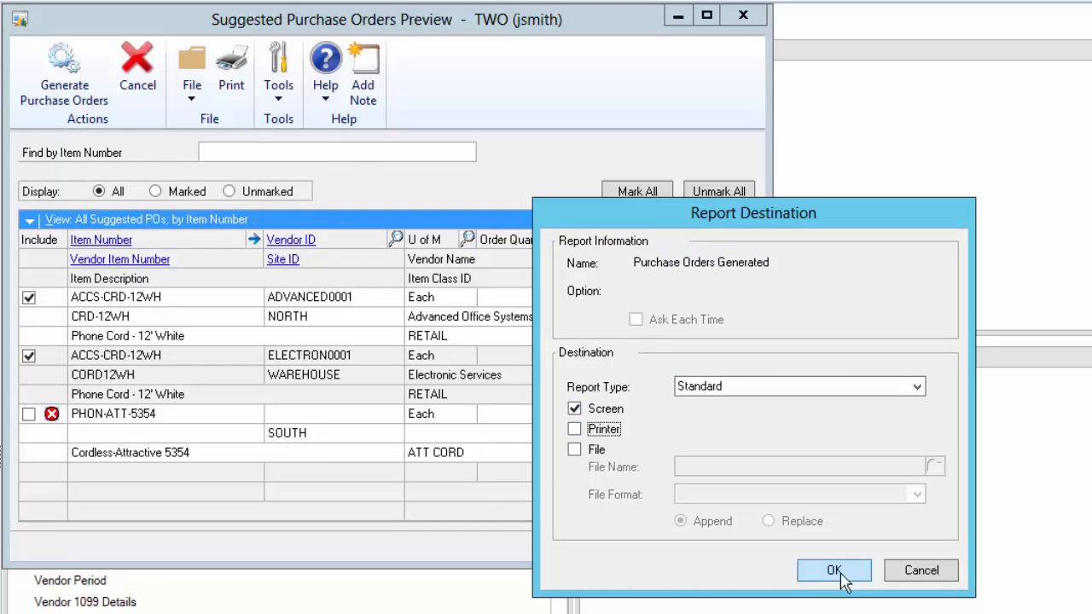
{"action": "left_click", "coordinate": [834, 570]}
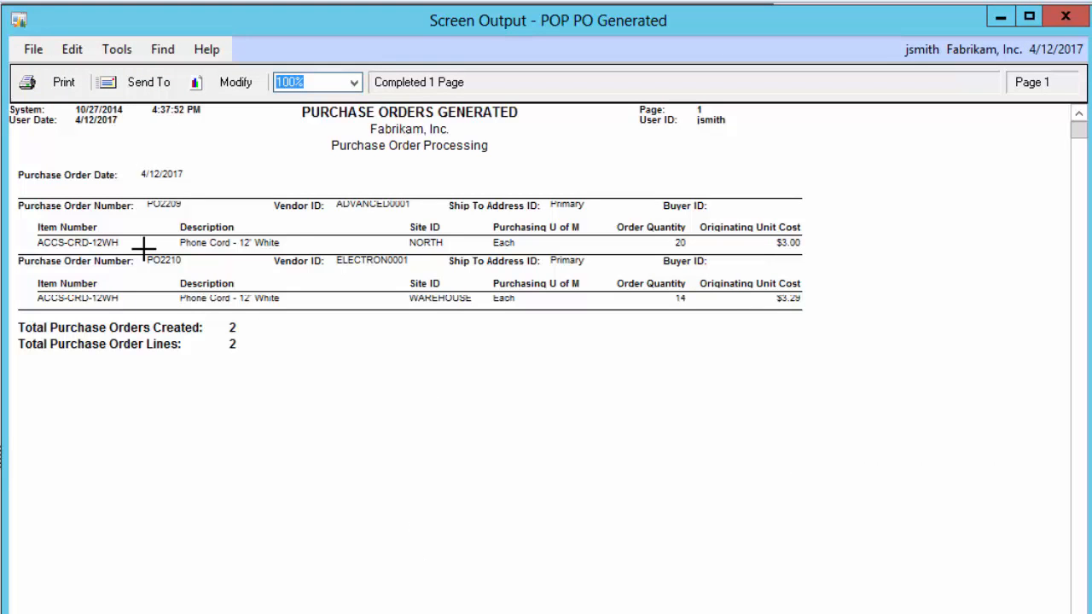
{"action": "mouse_move", "coordinate": [418, 310]}
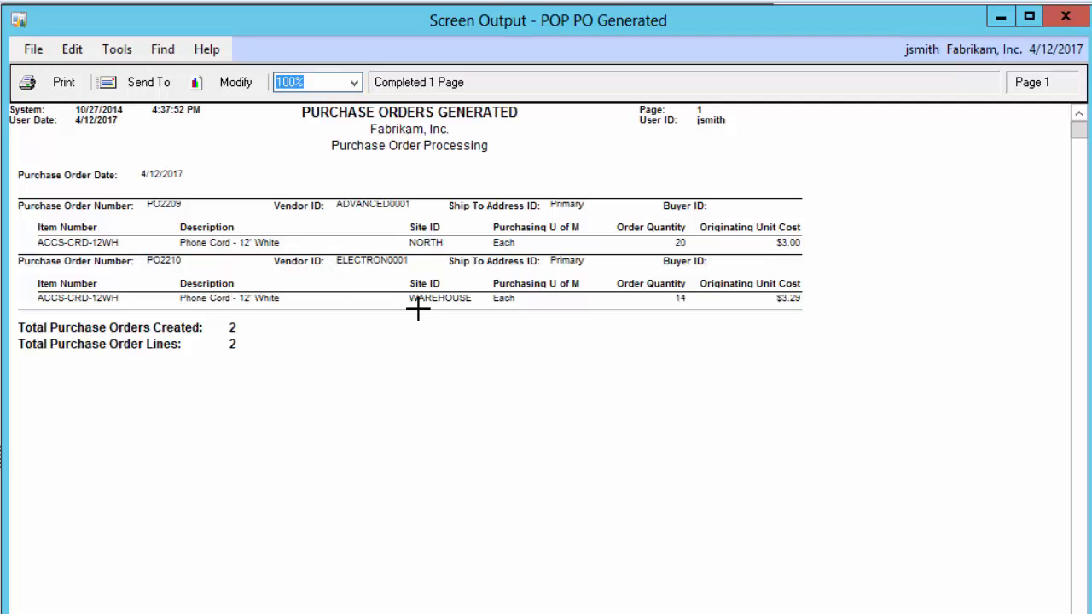